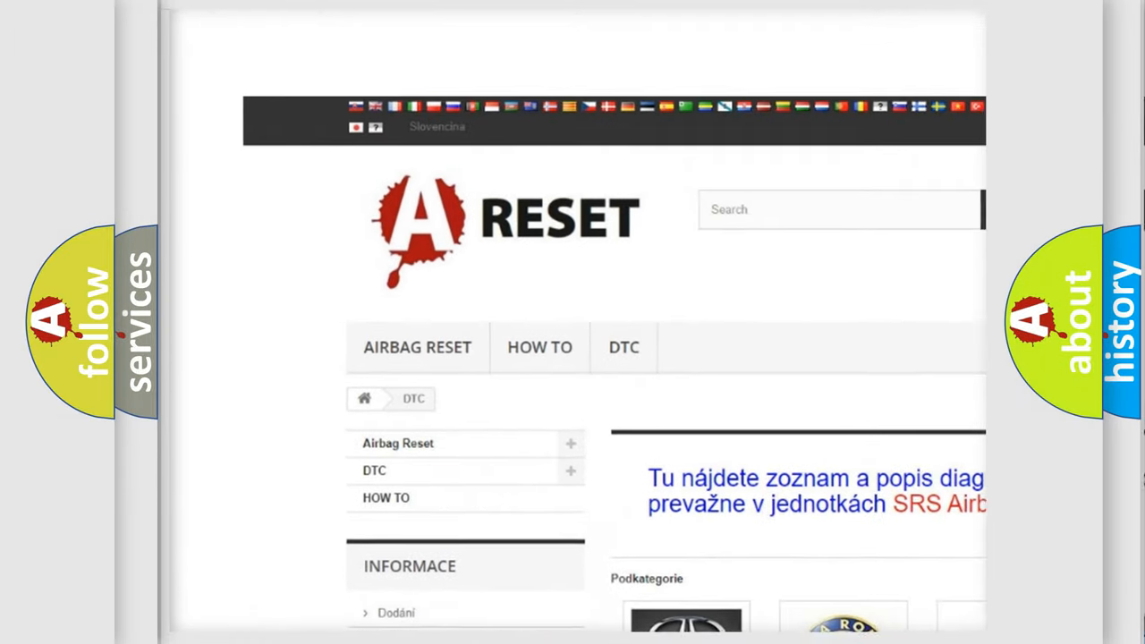
- Select LINCOLN DTC from the brand grid and browse its diagnostic code list
scroll(down, 3)
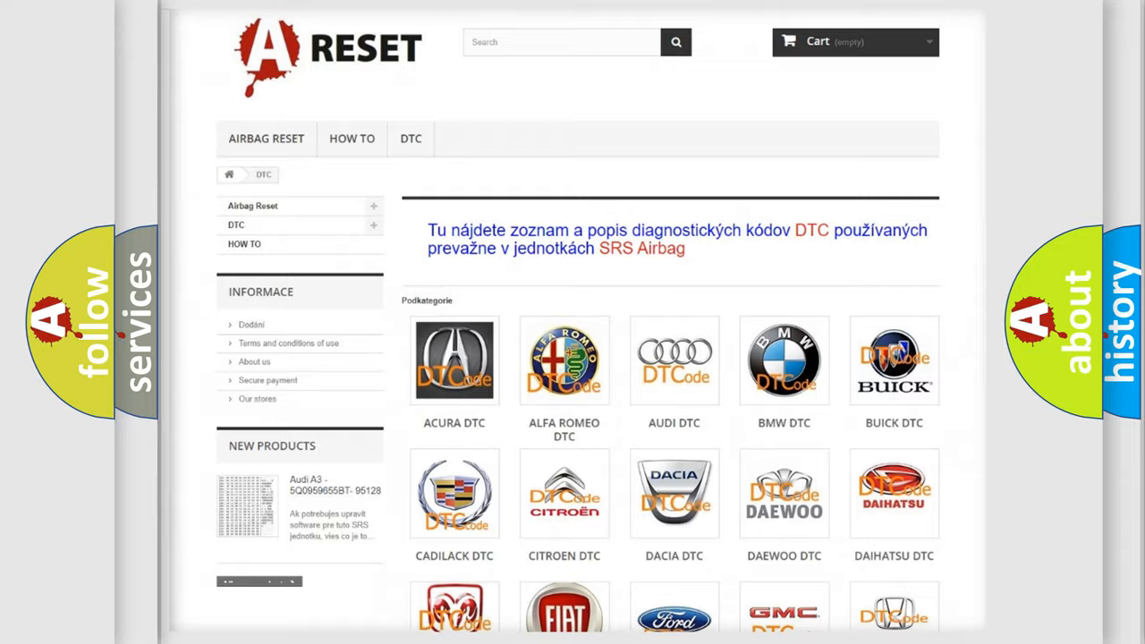
scroll(down, 3)
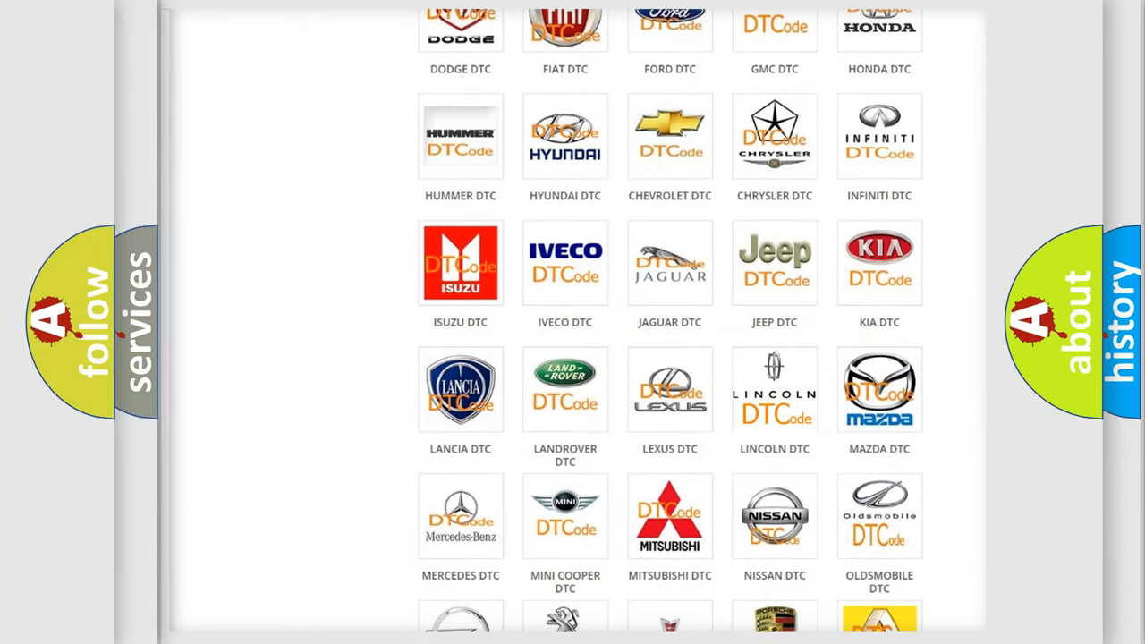
click(773, 390)
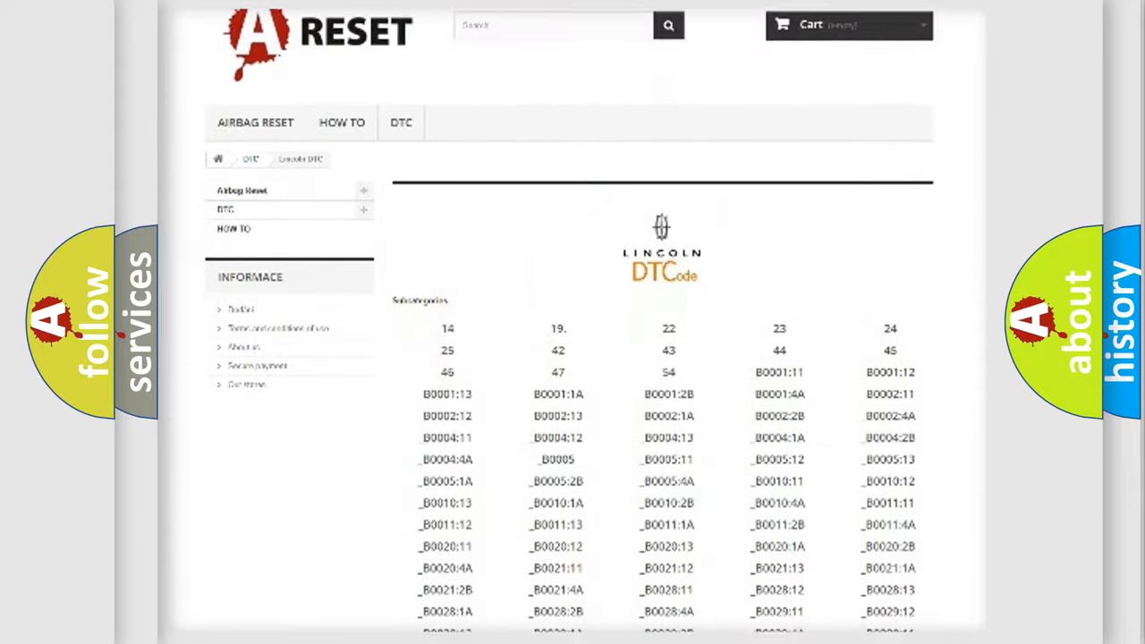
scroll(down, 3)
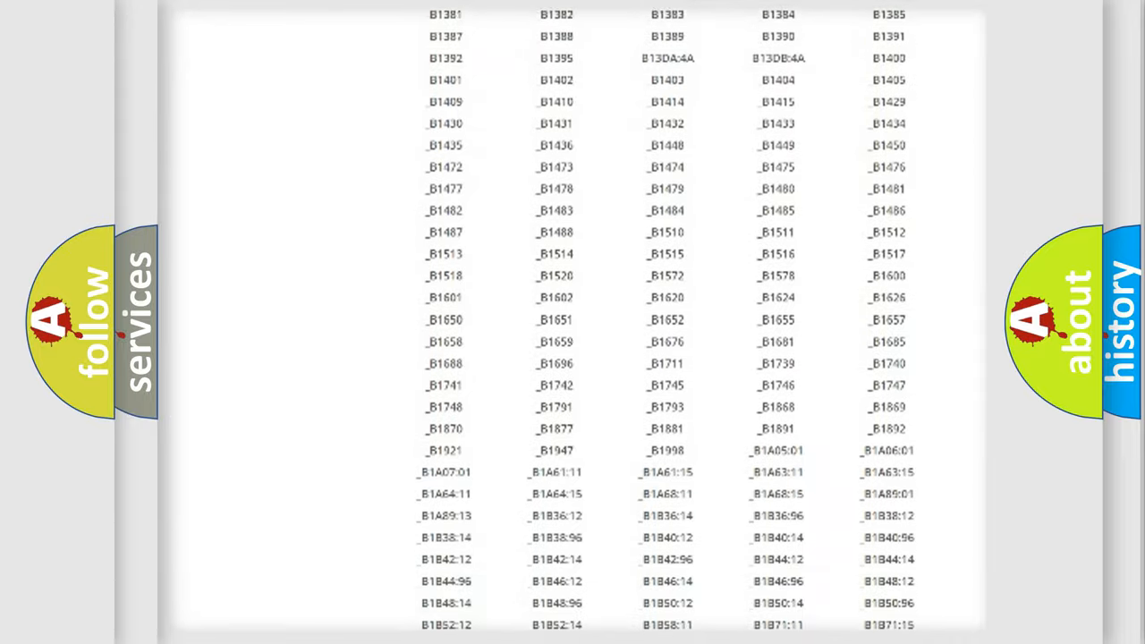